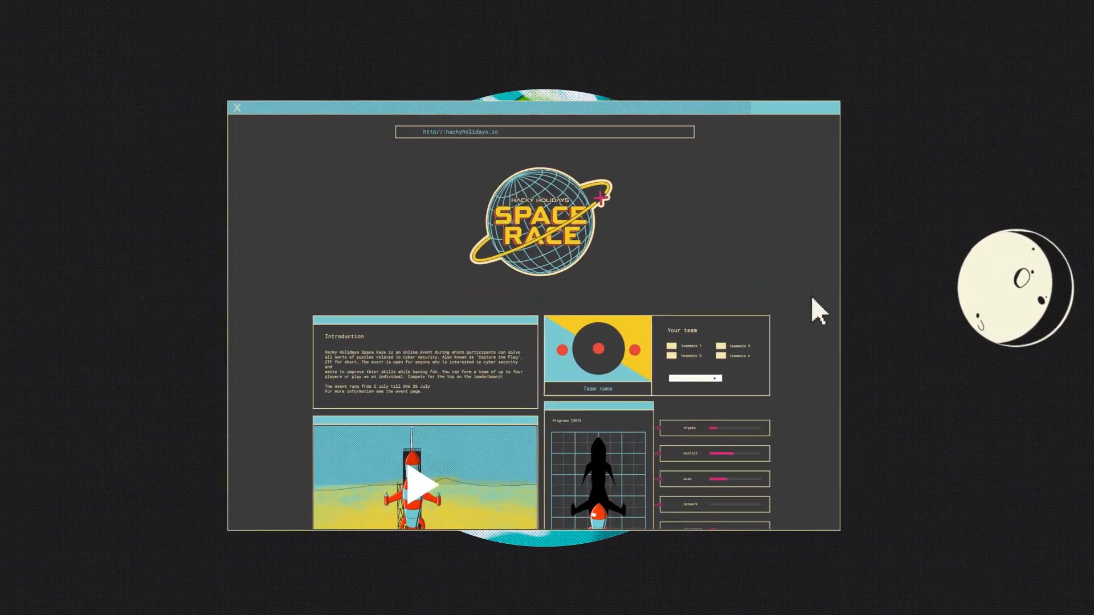
# Step: Scroll the Space Race dashboard down to reach the UFOria challenge
pyautogui.scroll(-3)
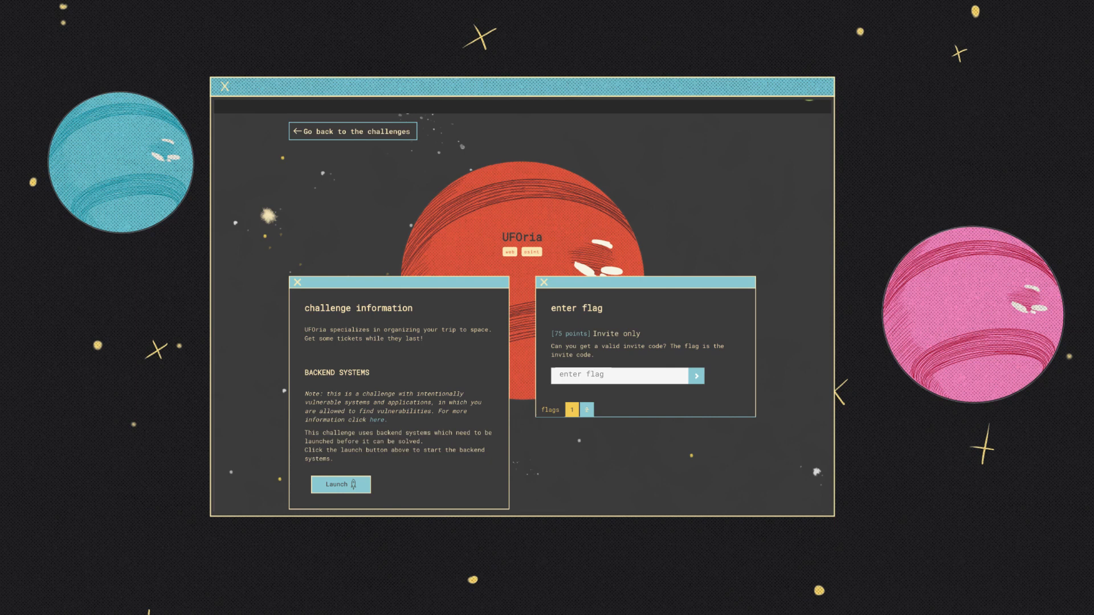
pyautogui.click(340, 484)
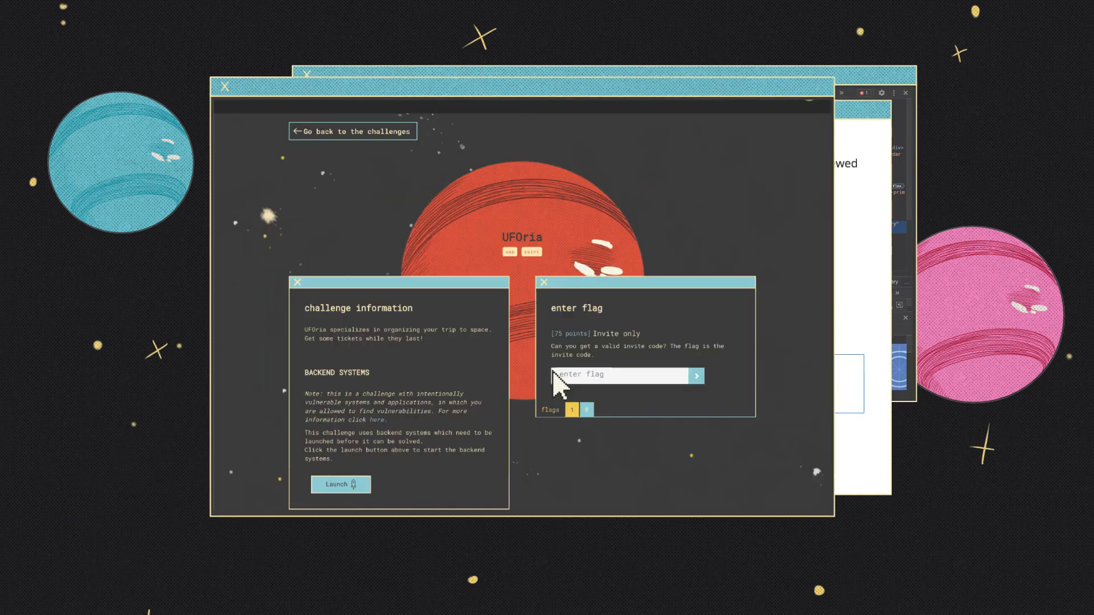
pyautogui.write('super secret code')
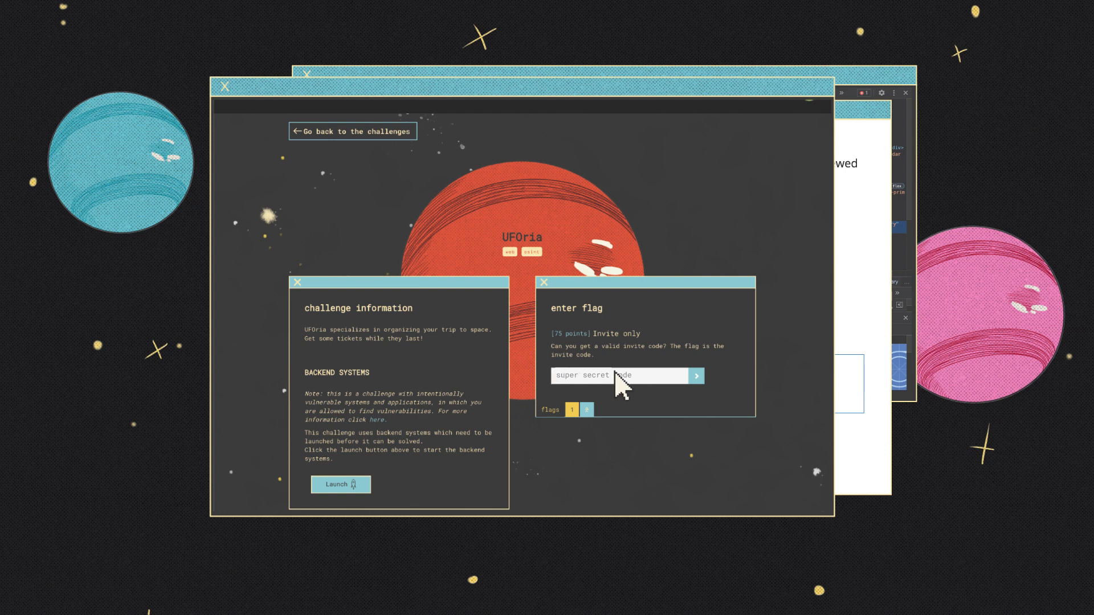
pyautogui.click(696, 376)
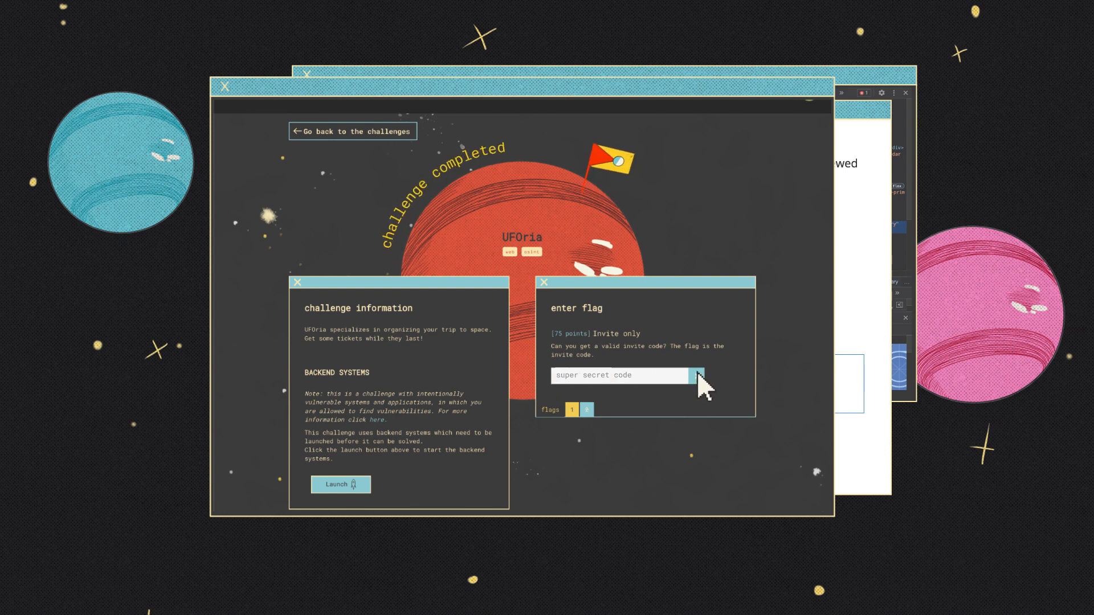
pyautogui.click(340, 485)
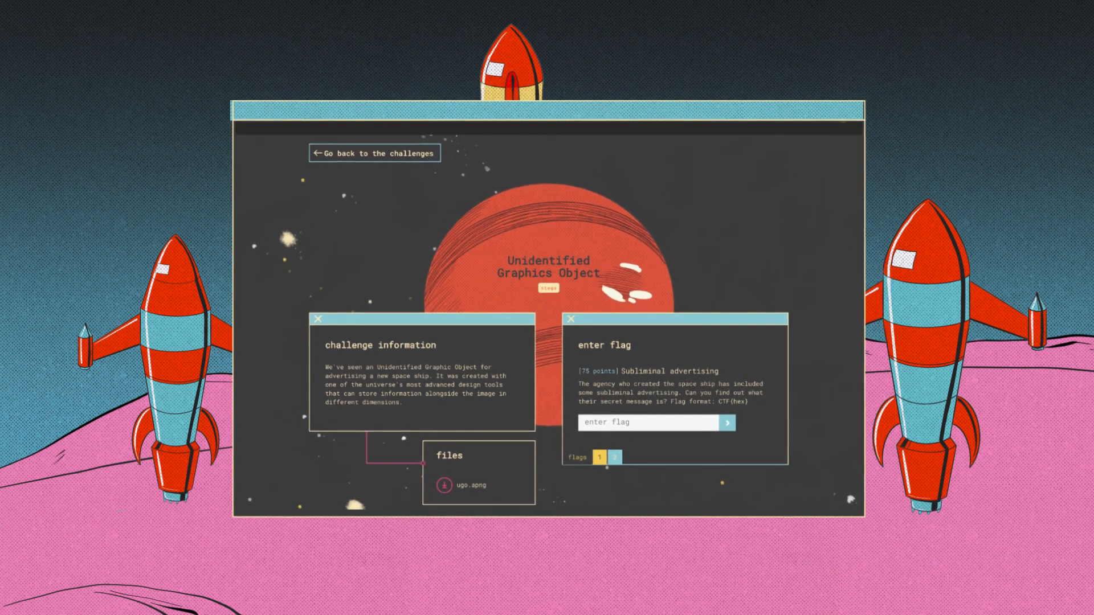
# Step: Download ugo.apng from the Unidentified Graphics Object files box
pyautogui.click(462, 485)
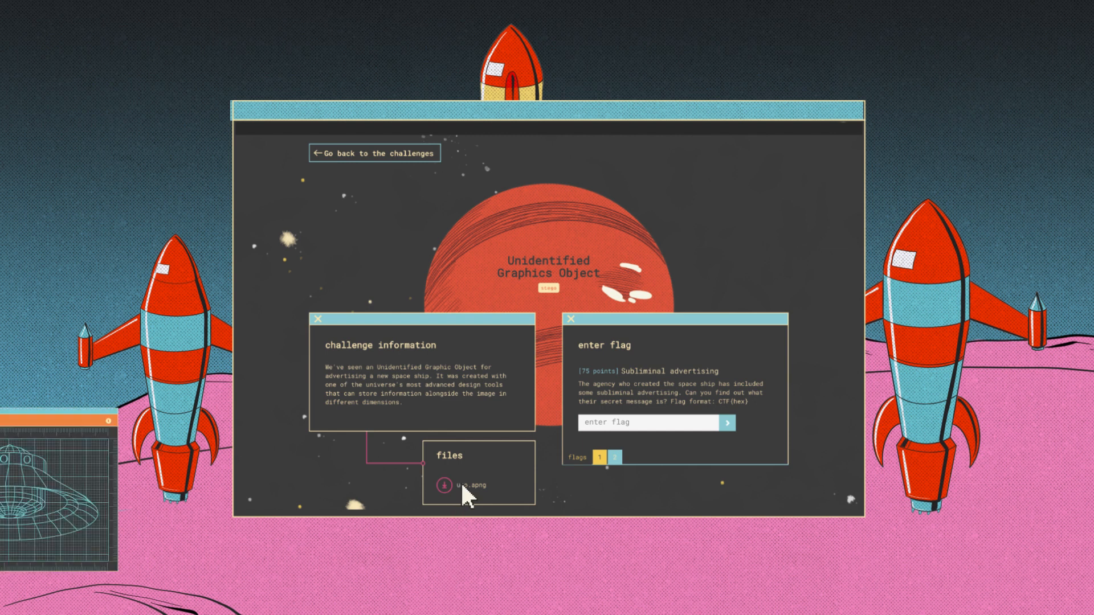
pyautogui.click(450, 485)
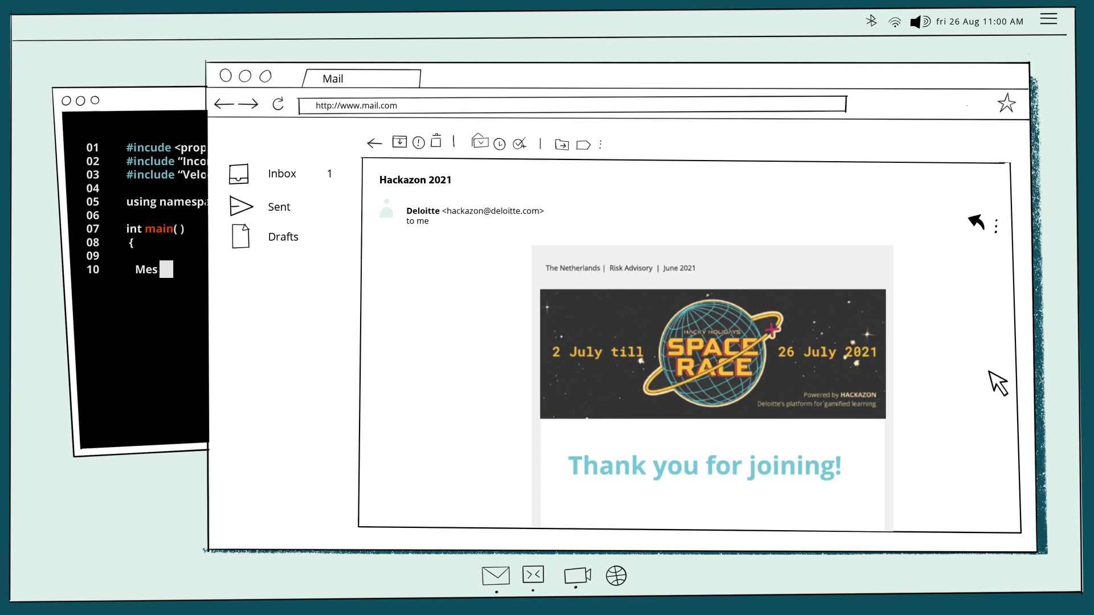
# Step: Scroll the Hackazon 2021 email down to the 'See you next time!' sign-off
pyautogui.scroll(-3)
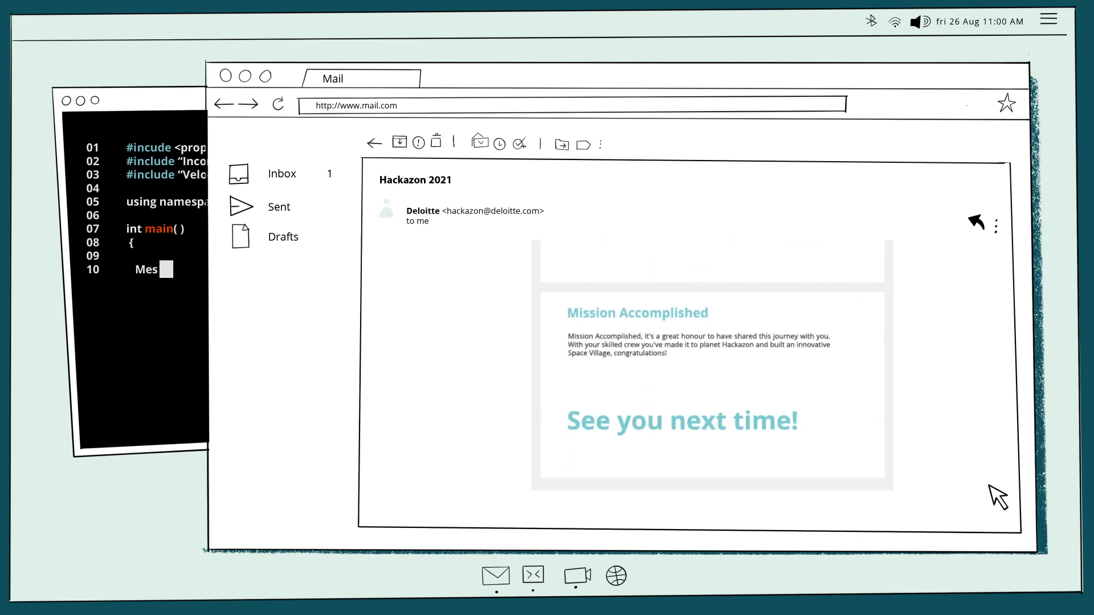